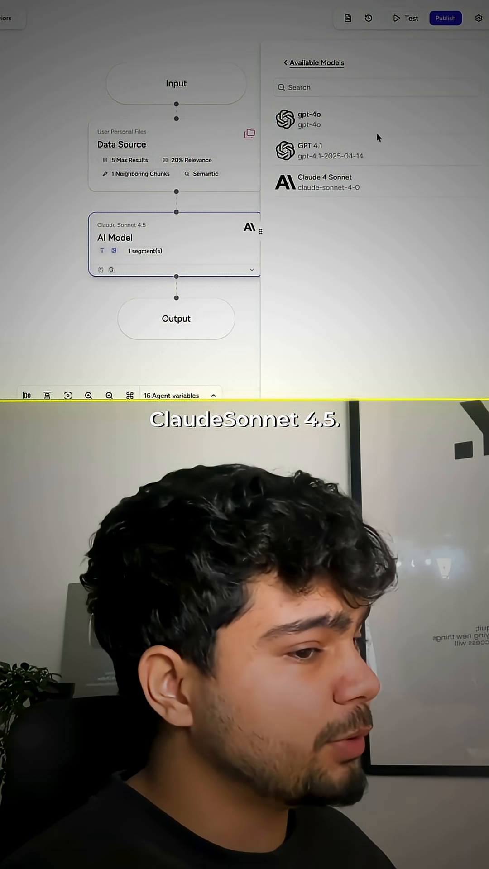
- Set Claude Sonnet 4.5 from Available Models as the AI Model node's language model
click(325, 182)
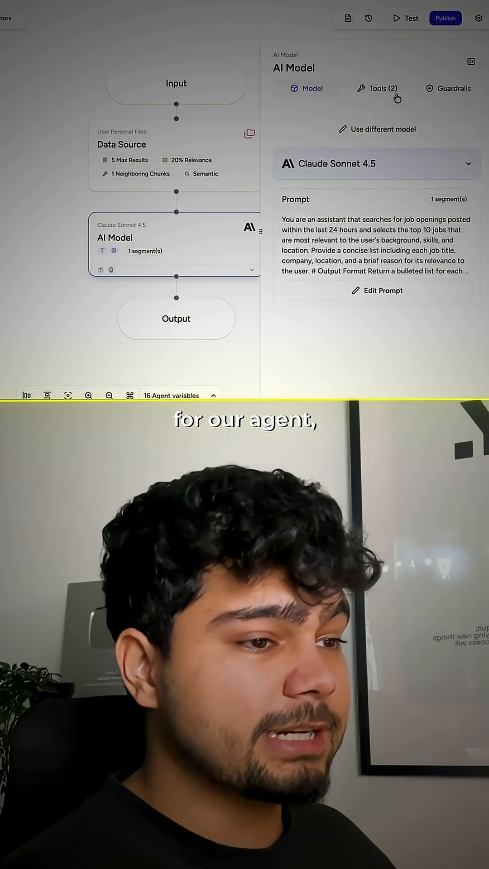
click(377, 89)
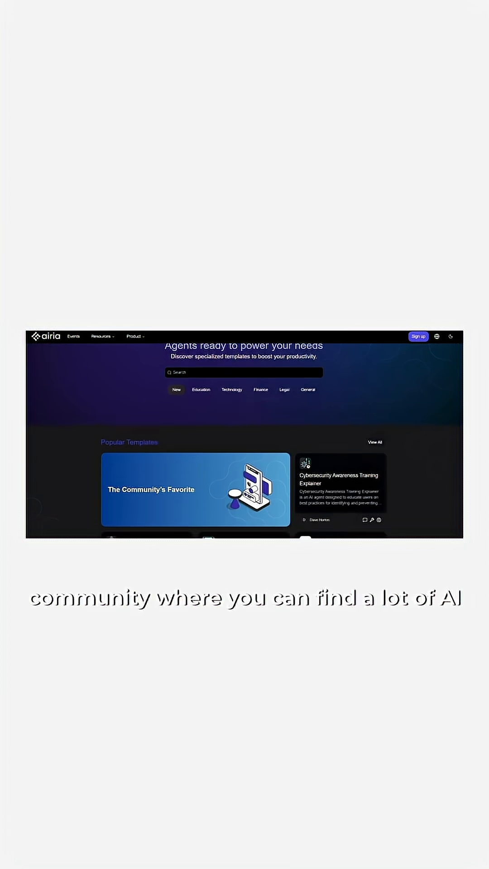
scroll(down, 3)
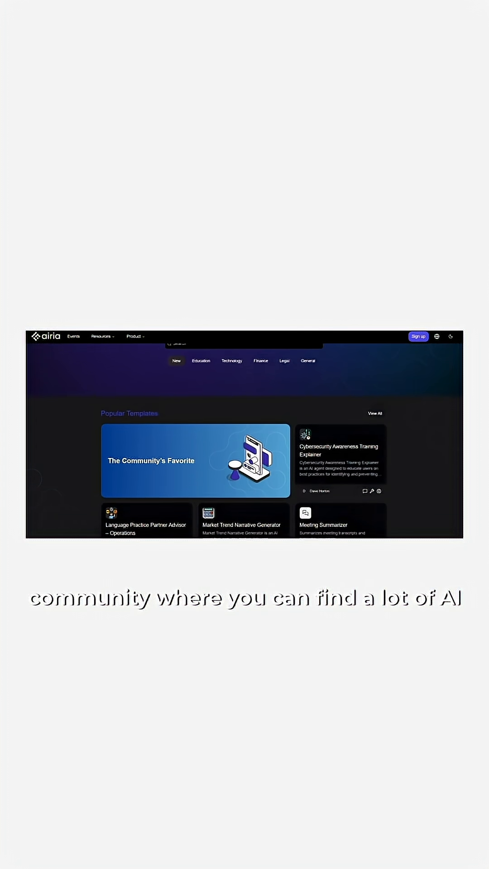
scroll(down, 3)
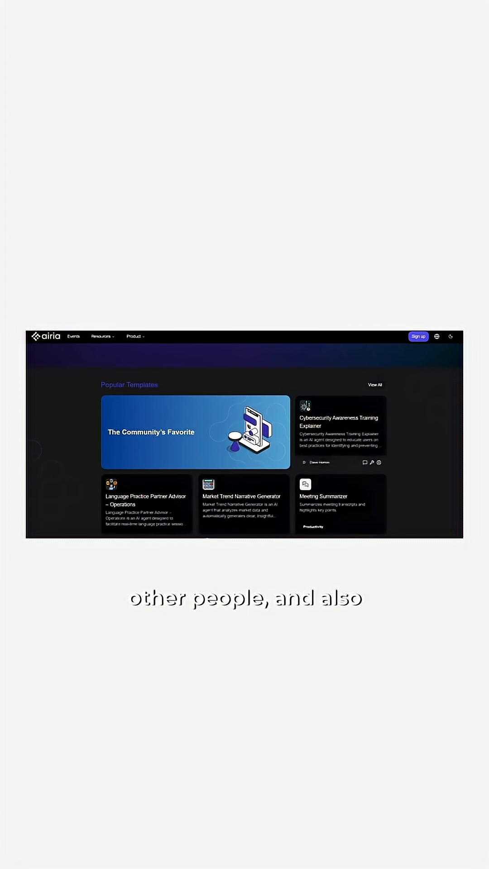